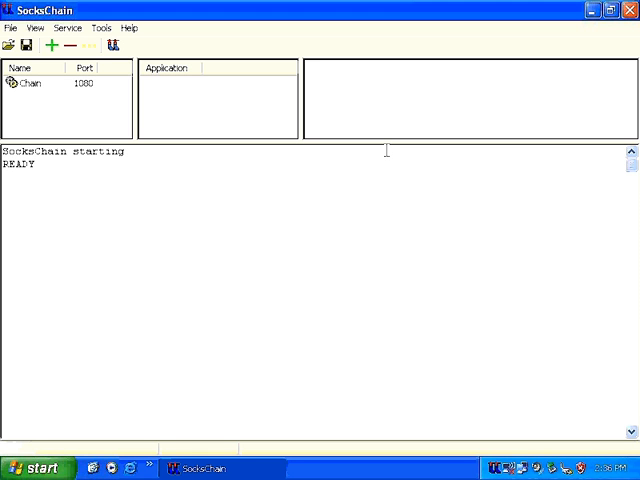
- From the Tools menu, add proxy 200.230.120.4 to the Chain listener's proxy chain
double_click(35, 151)
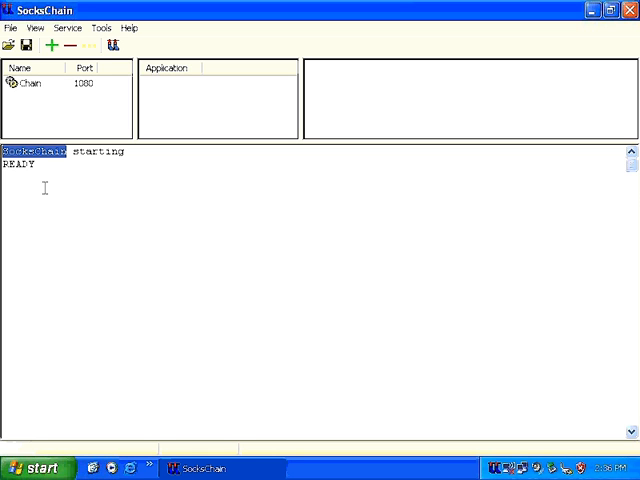
mouse_move(252, 184)
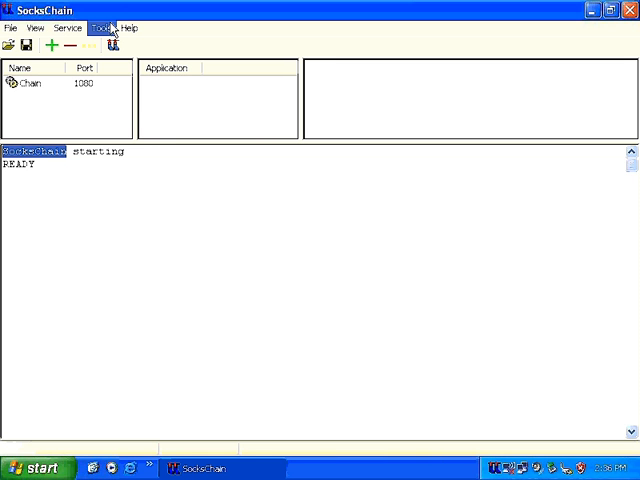
click(98, 28)
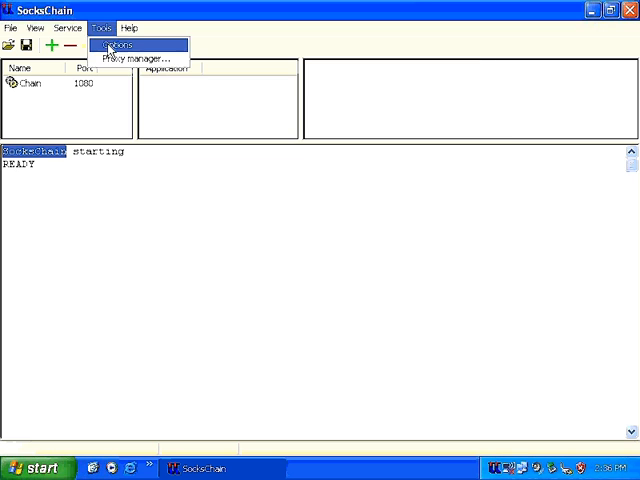
click(113, 44)
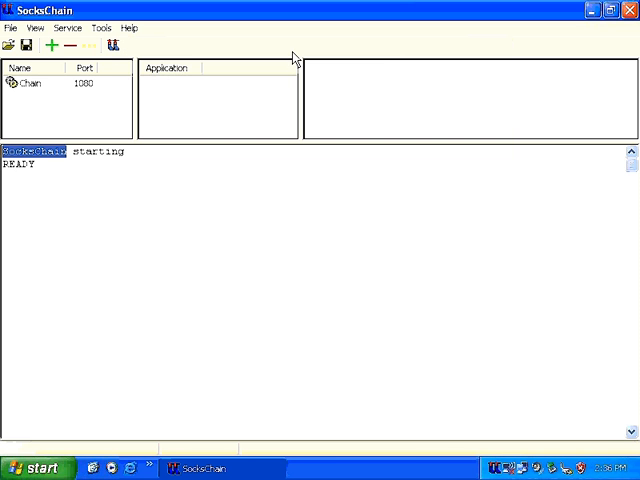
mouse_move(55, 46)
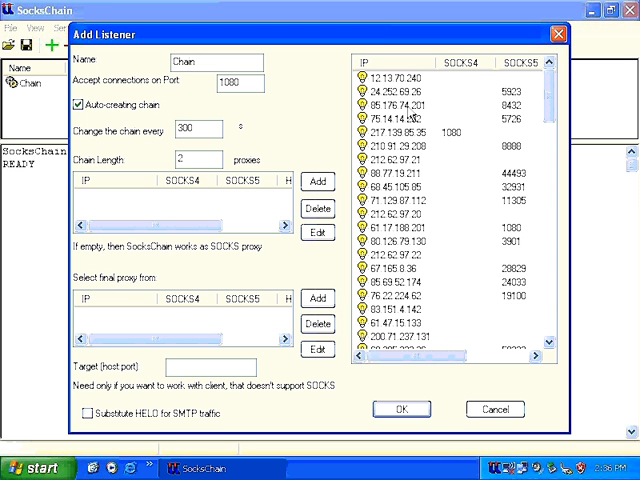
scroll(down, 3)
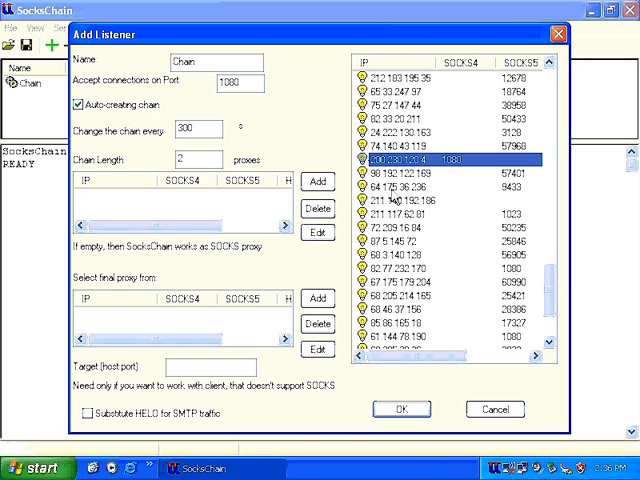
click(317, 181)
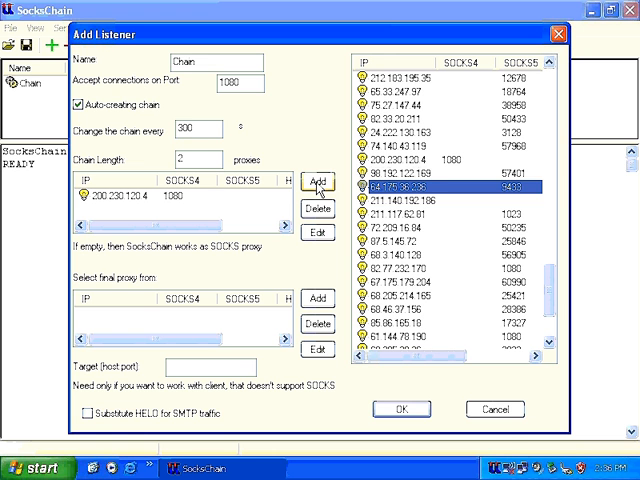
click(318, 182)
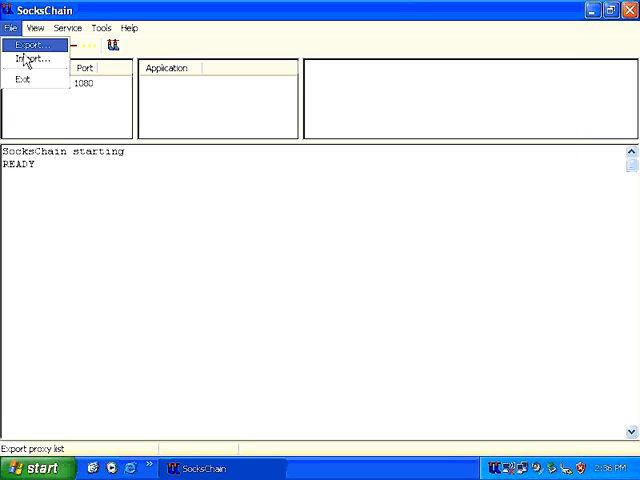
- Browse the Help and Tools menus, finishing with the Help menu open
click(127, 27)
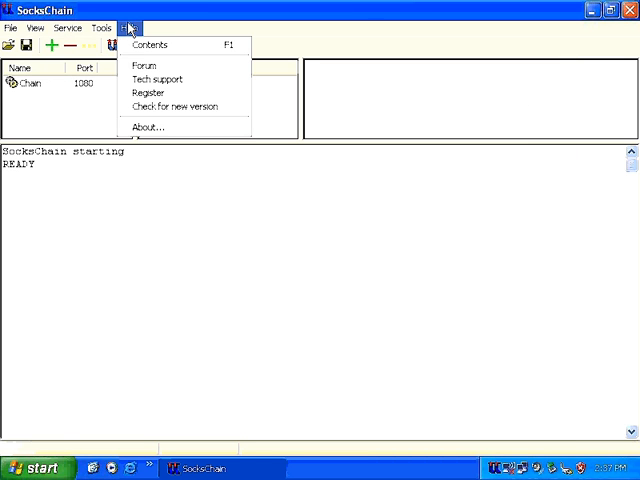
click(100, 27)
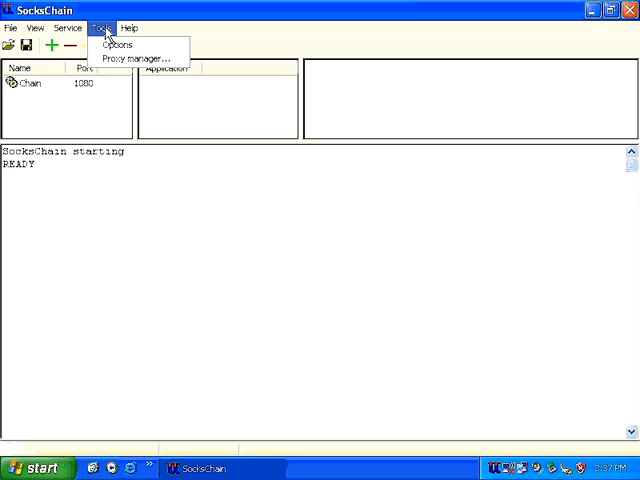
click(113, 27)
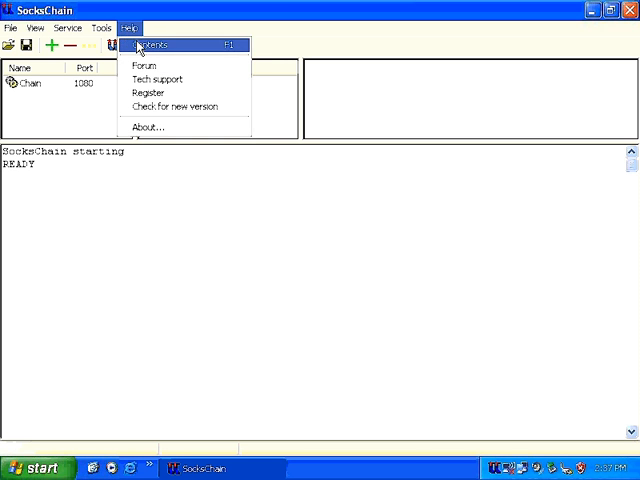
- Open Help Contents, expand 'Settings of client programs' and view the Registration page
click(150, 44)
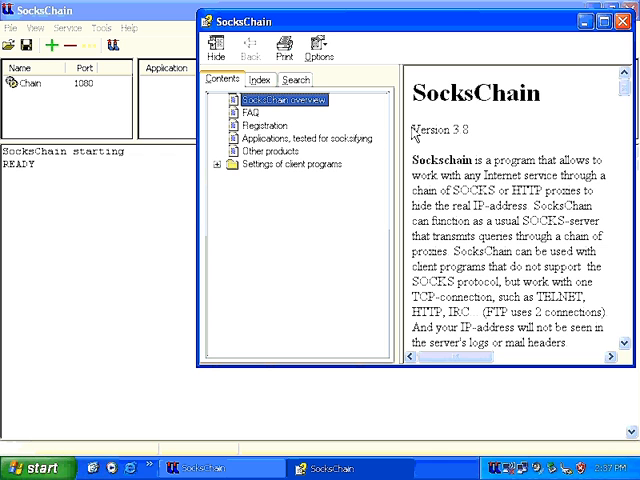
mouse_move(222, 173)
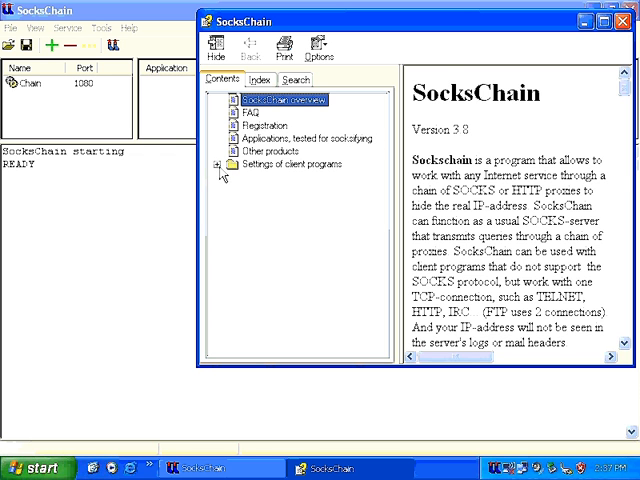
click(267, 228)
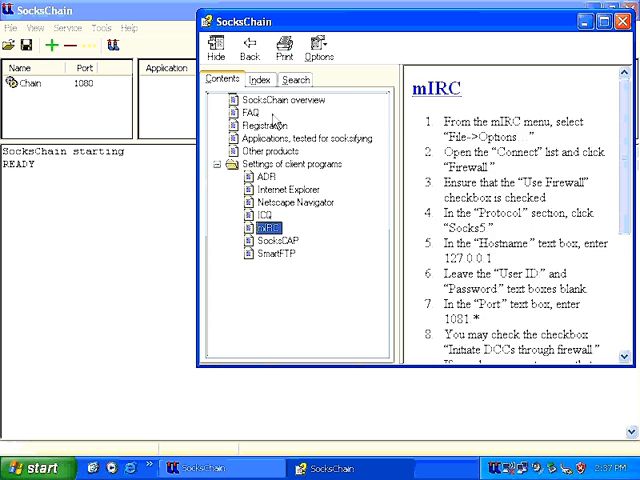
click(263, 124)
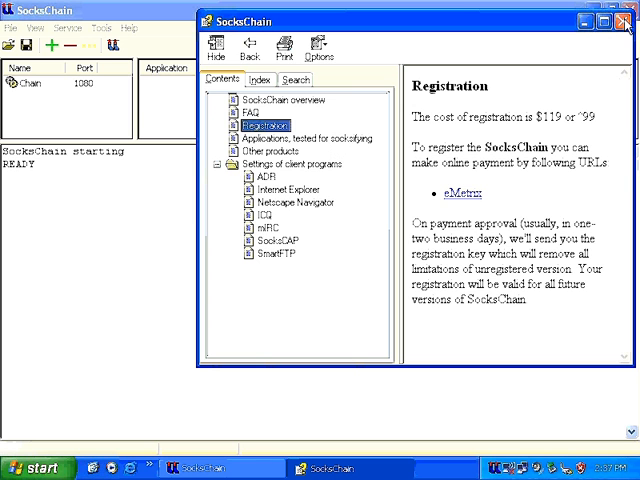